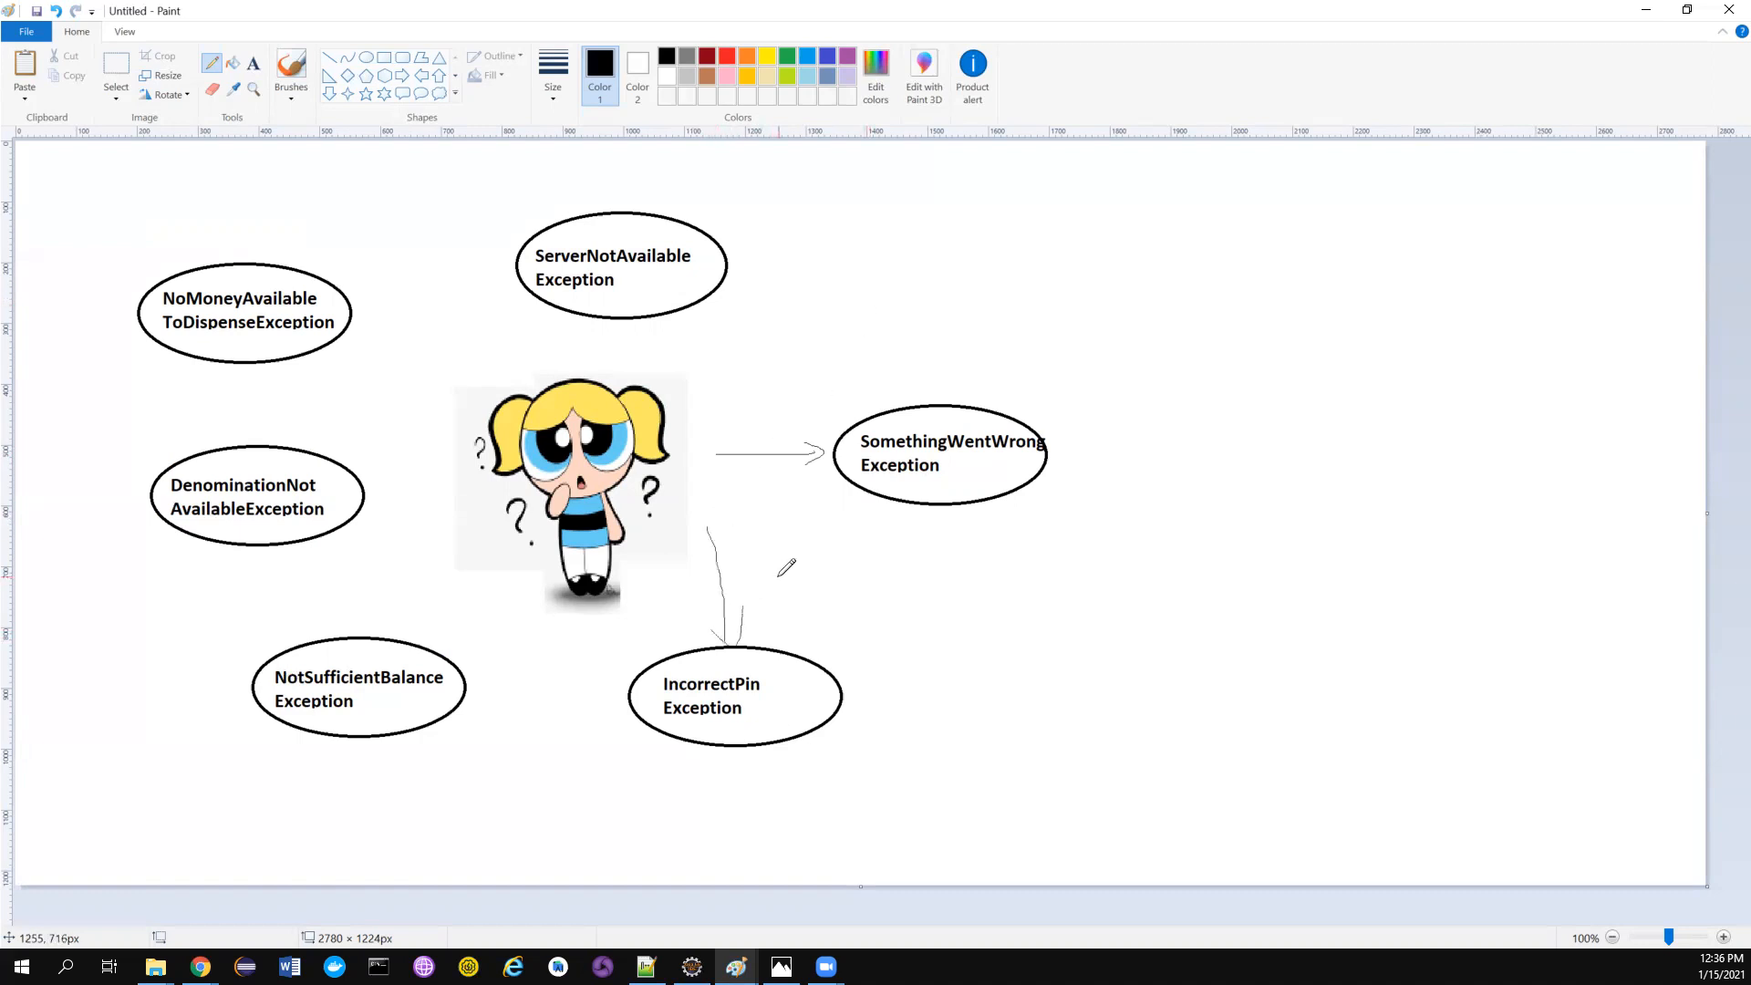
pyautogui.moveTo(748, 558)
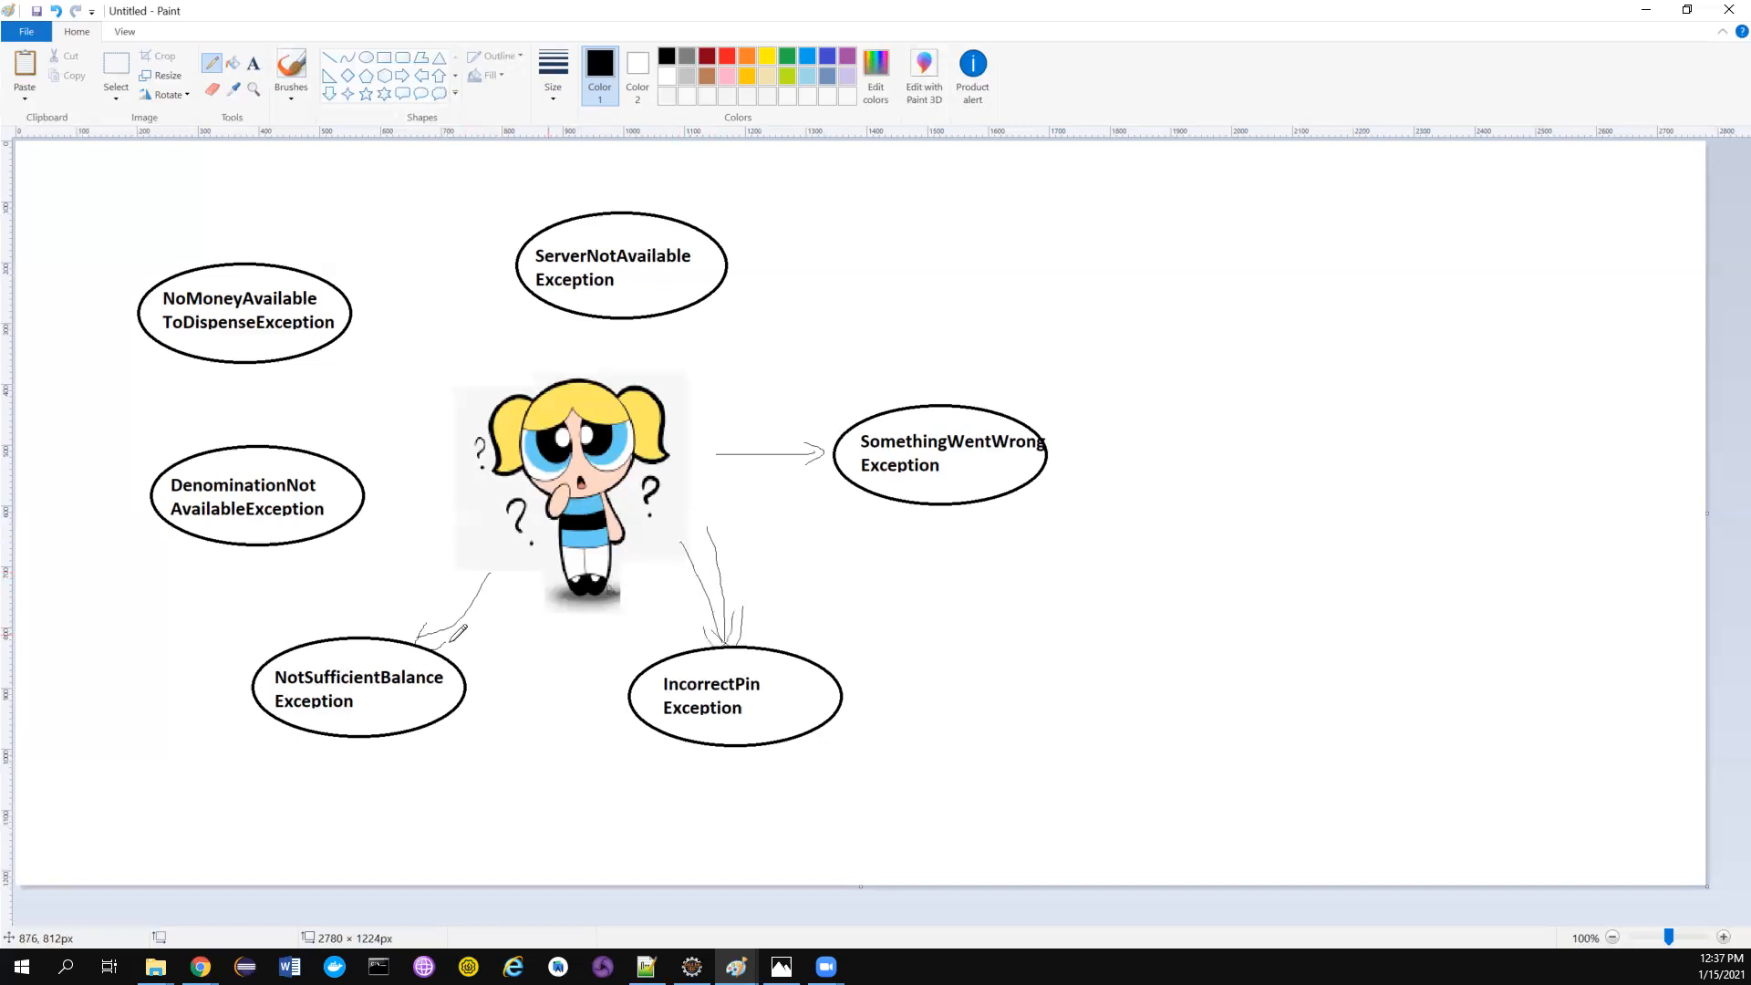
pyautogui.moveTo(423, 547)
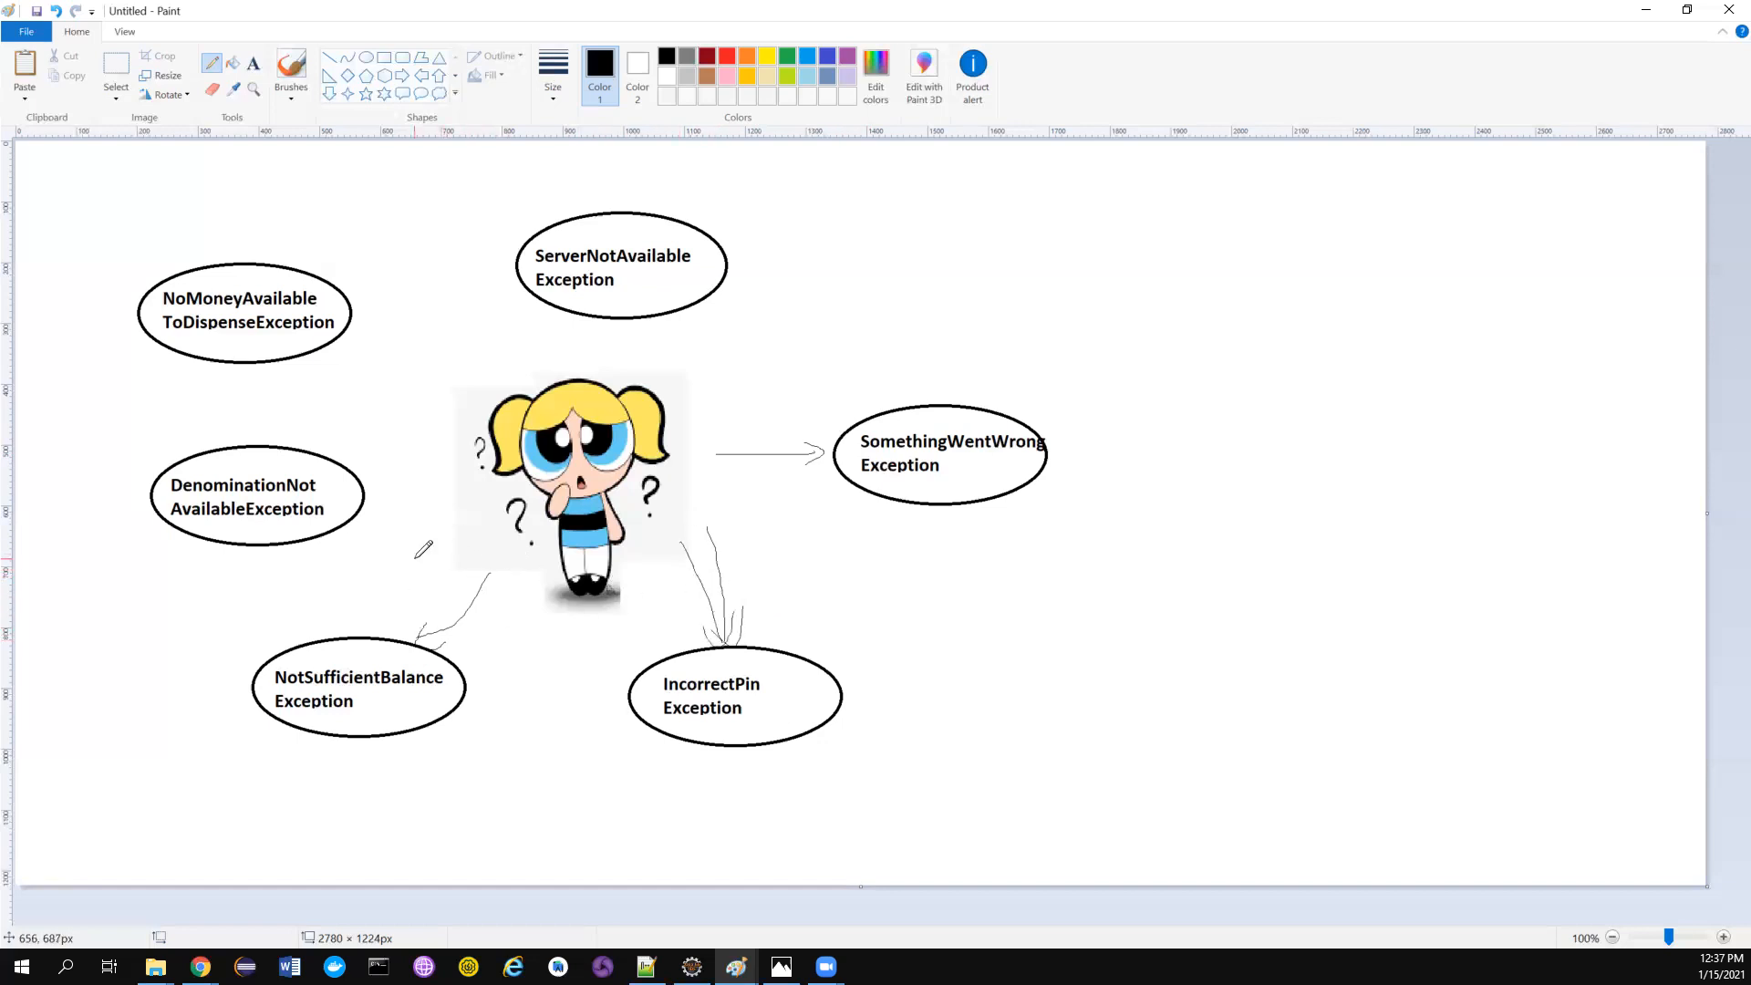
pyautogui.moveTo(430, 481)
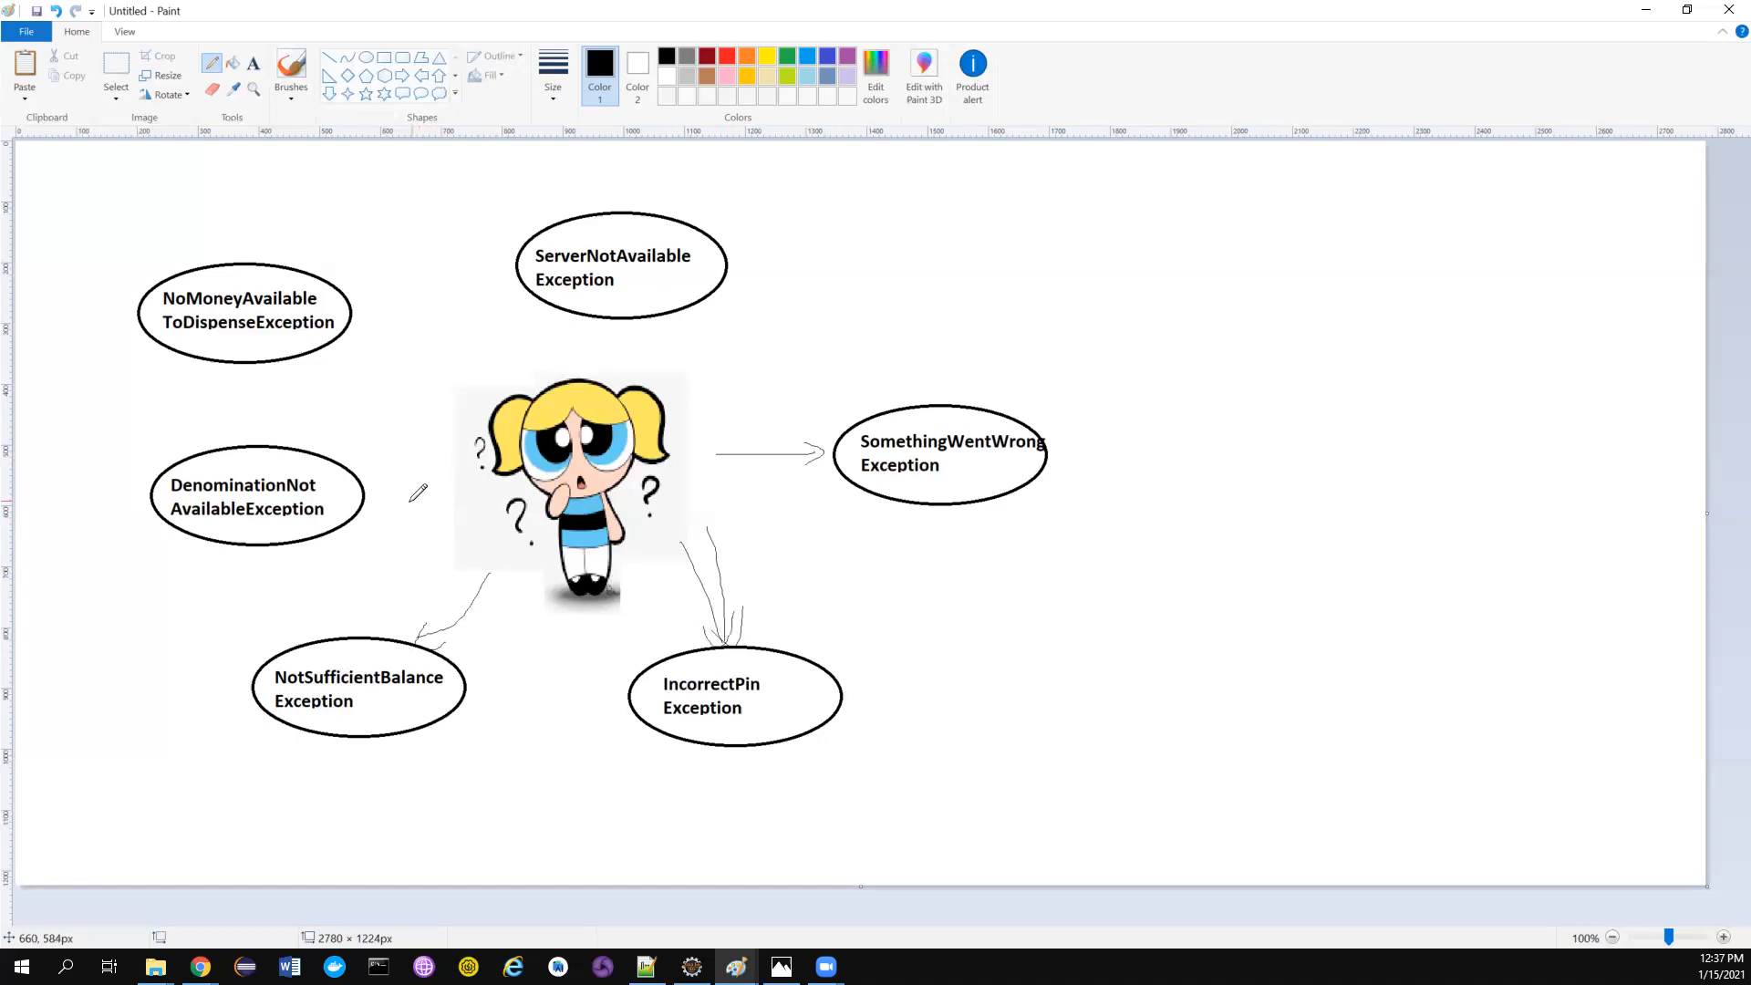
pyautogui.moveTo(438, 443)
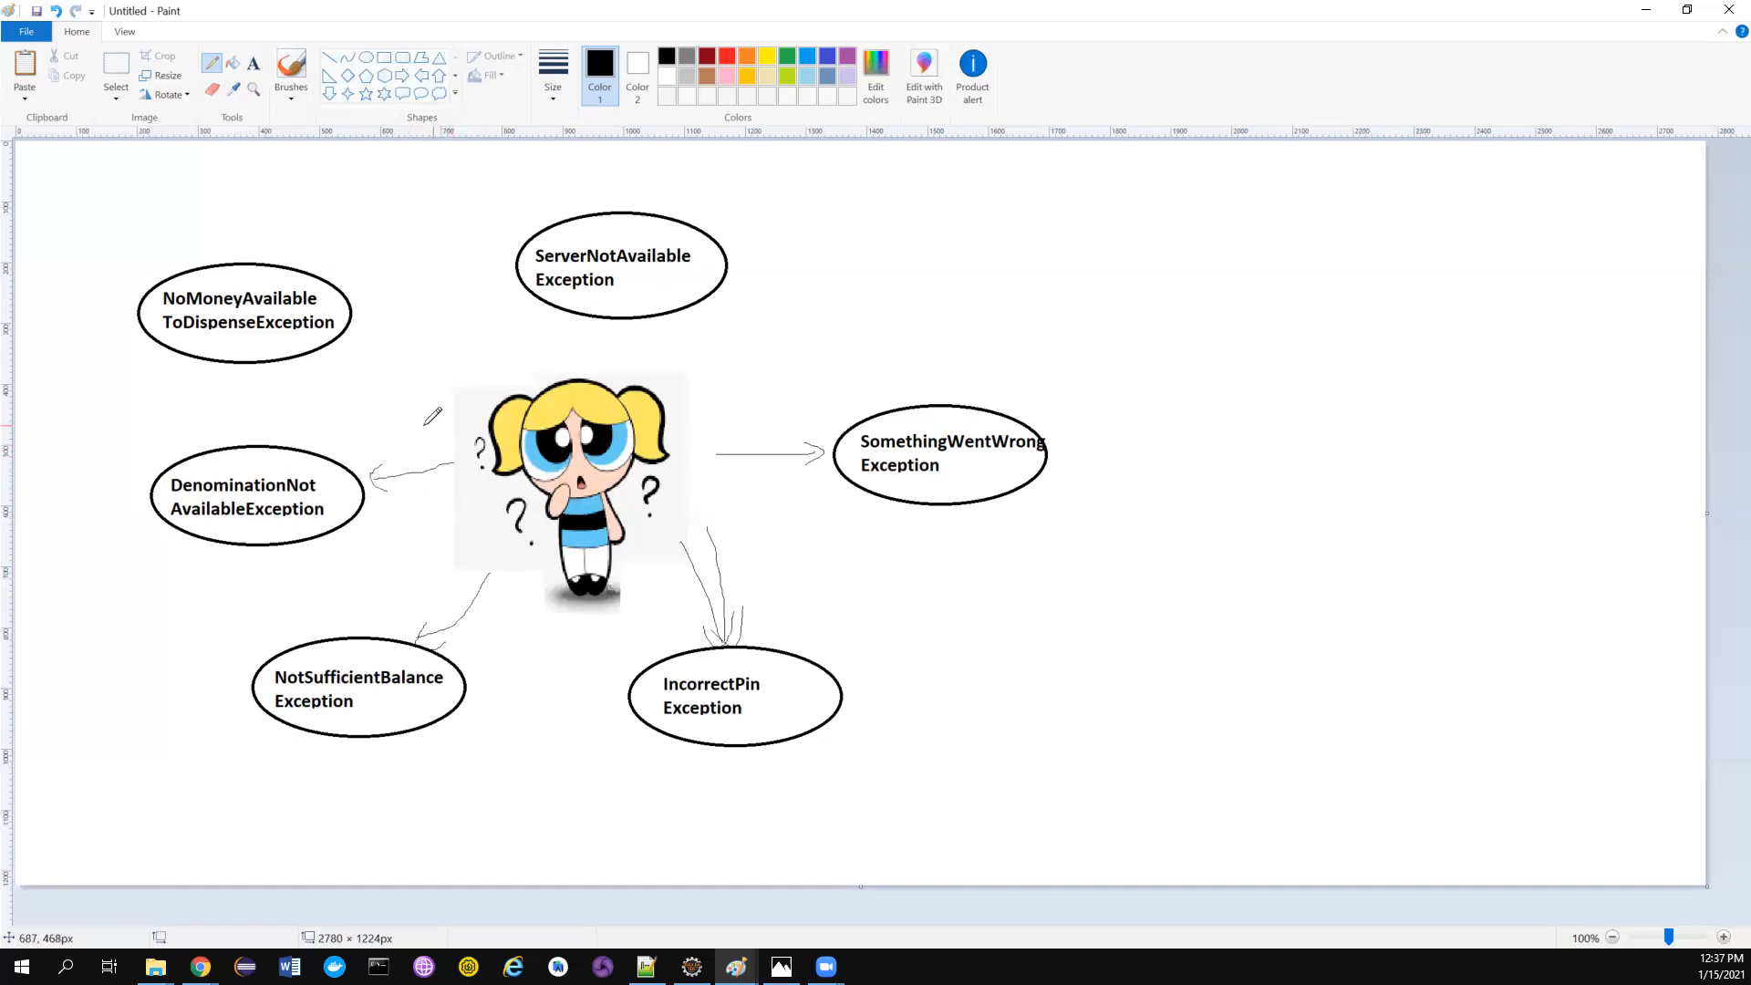
pyautogui.moveTo(394, 378)
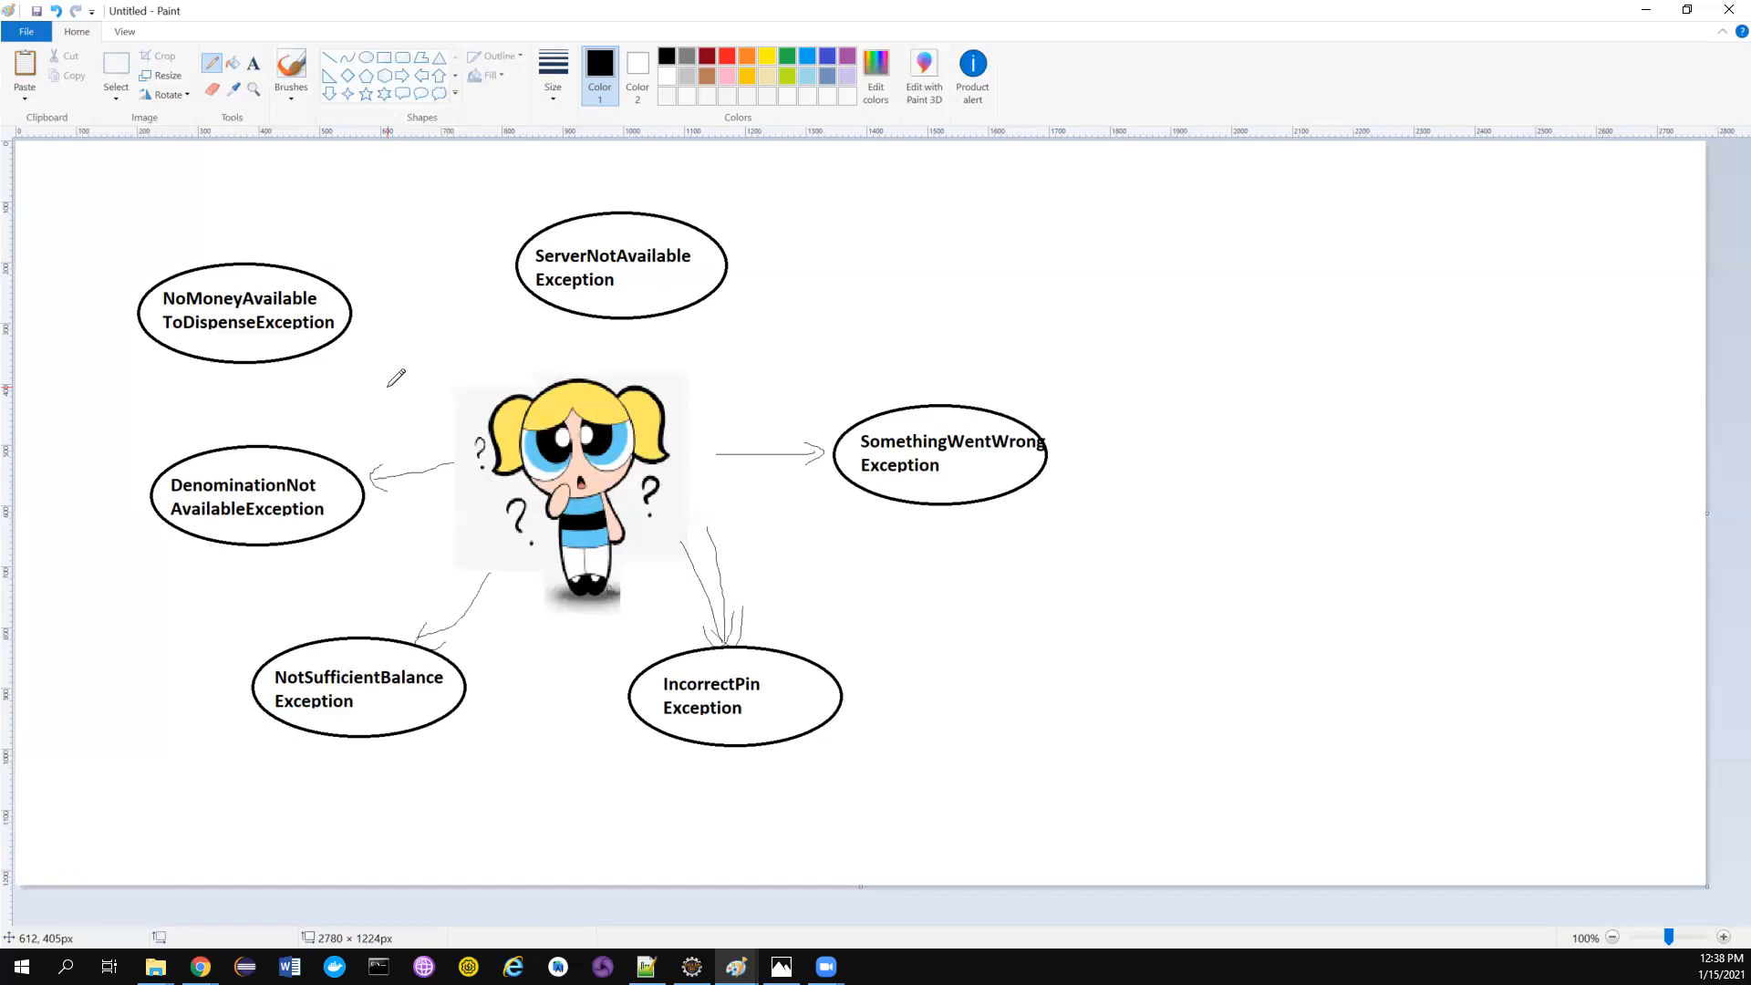
pyautogui.moveTo(352, 383)
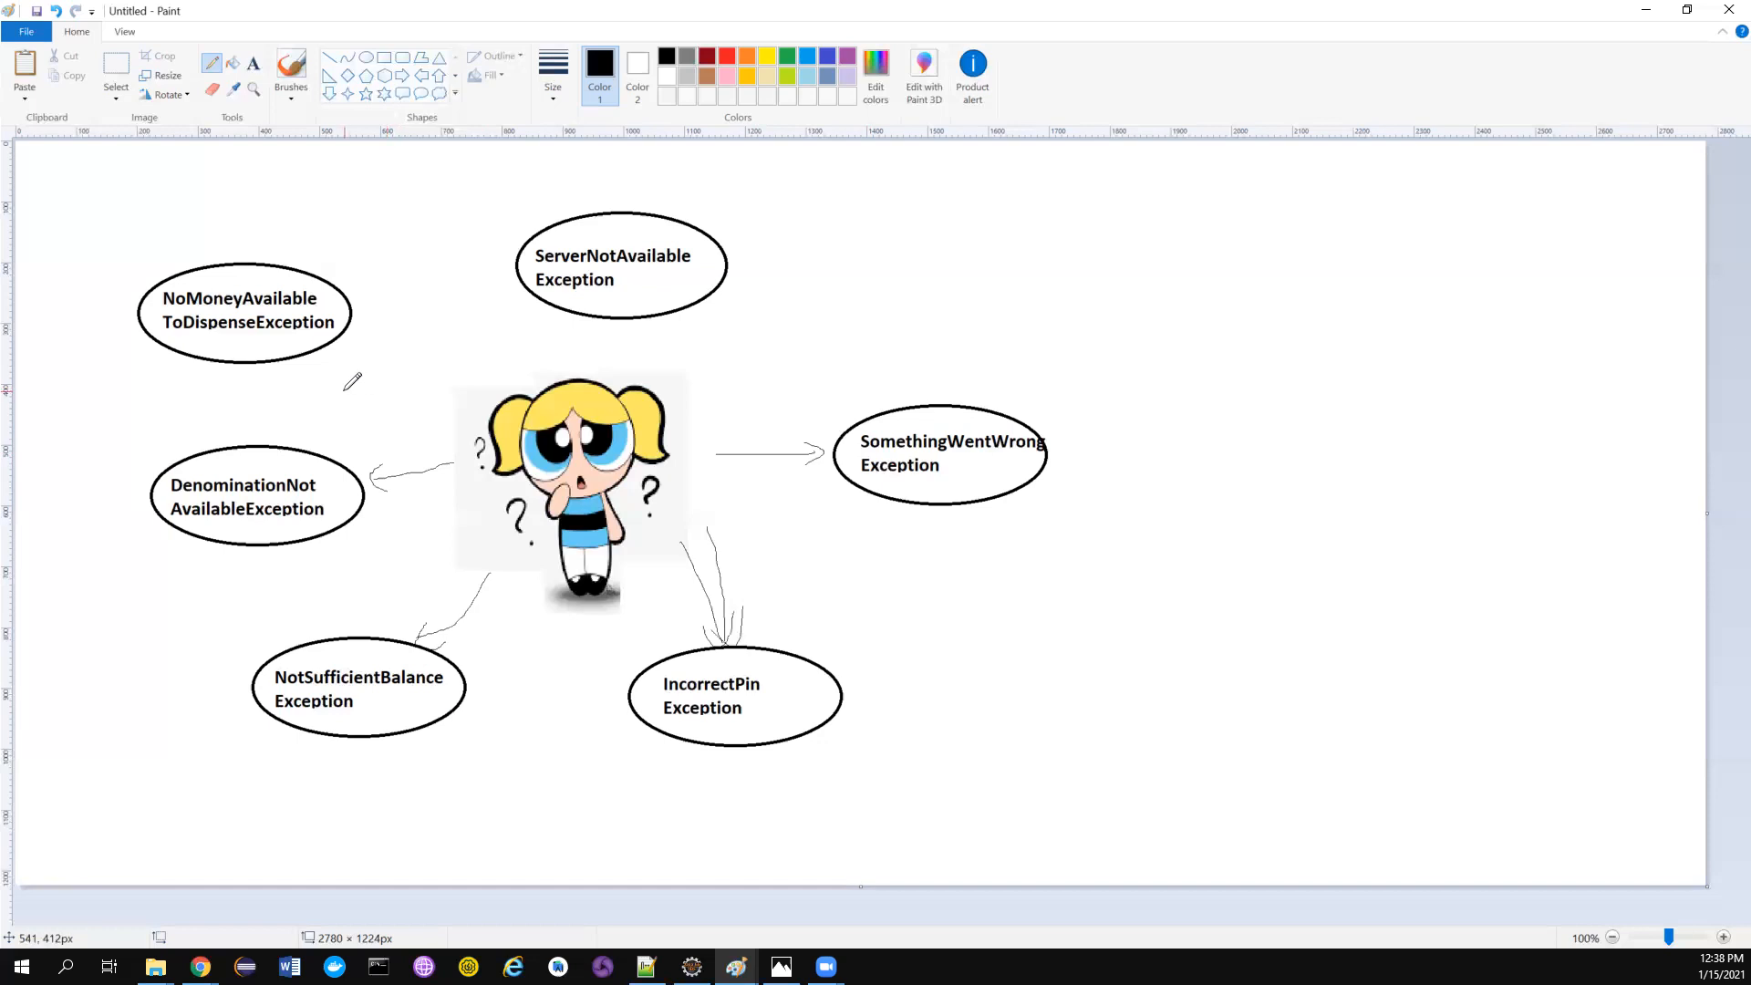
pyautogui.moveTo(374, 318)
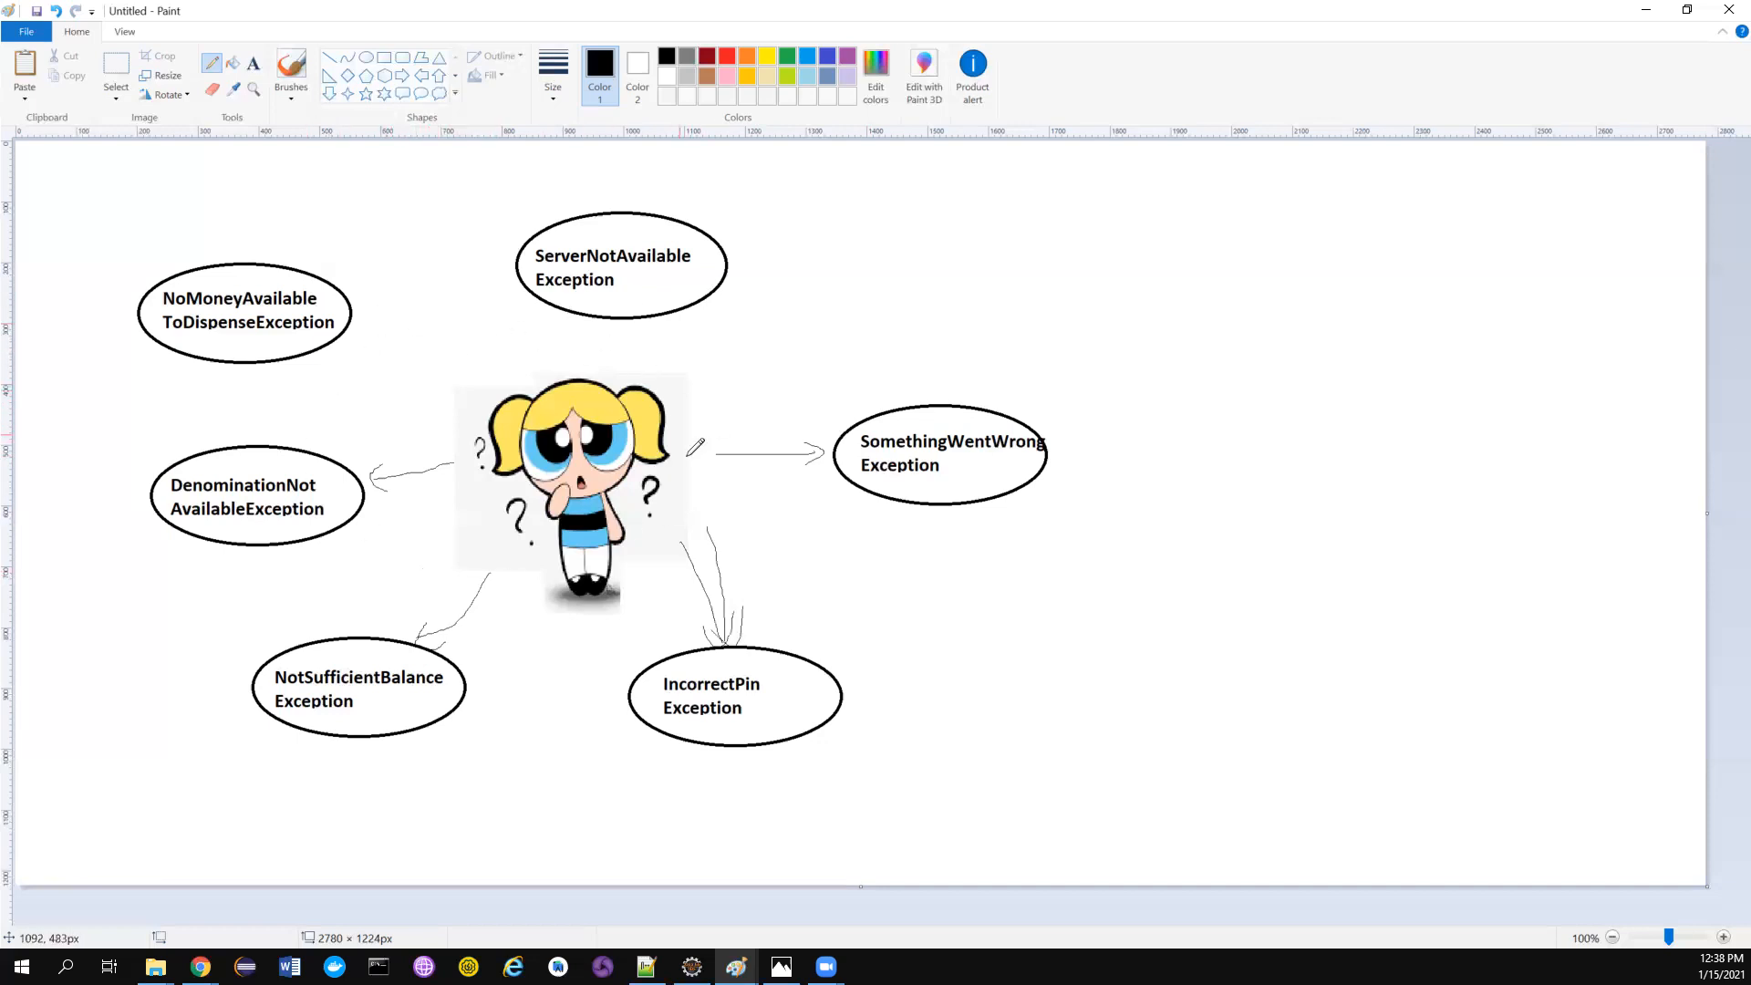
pyautogui.moveTo(495, 319)
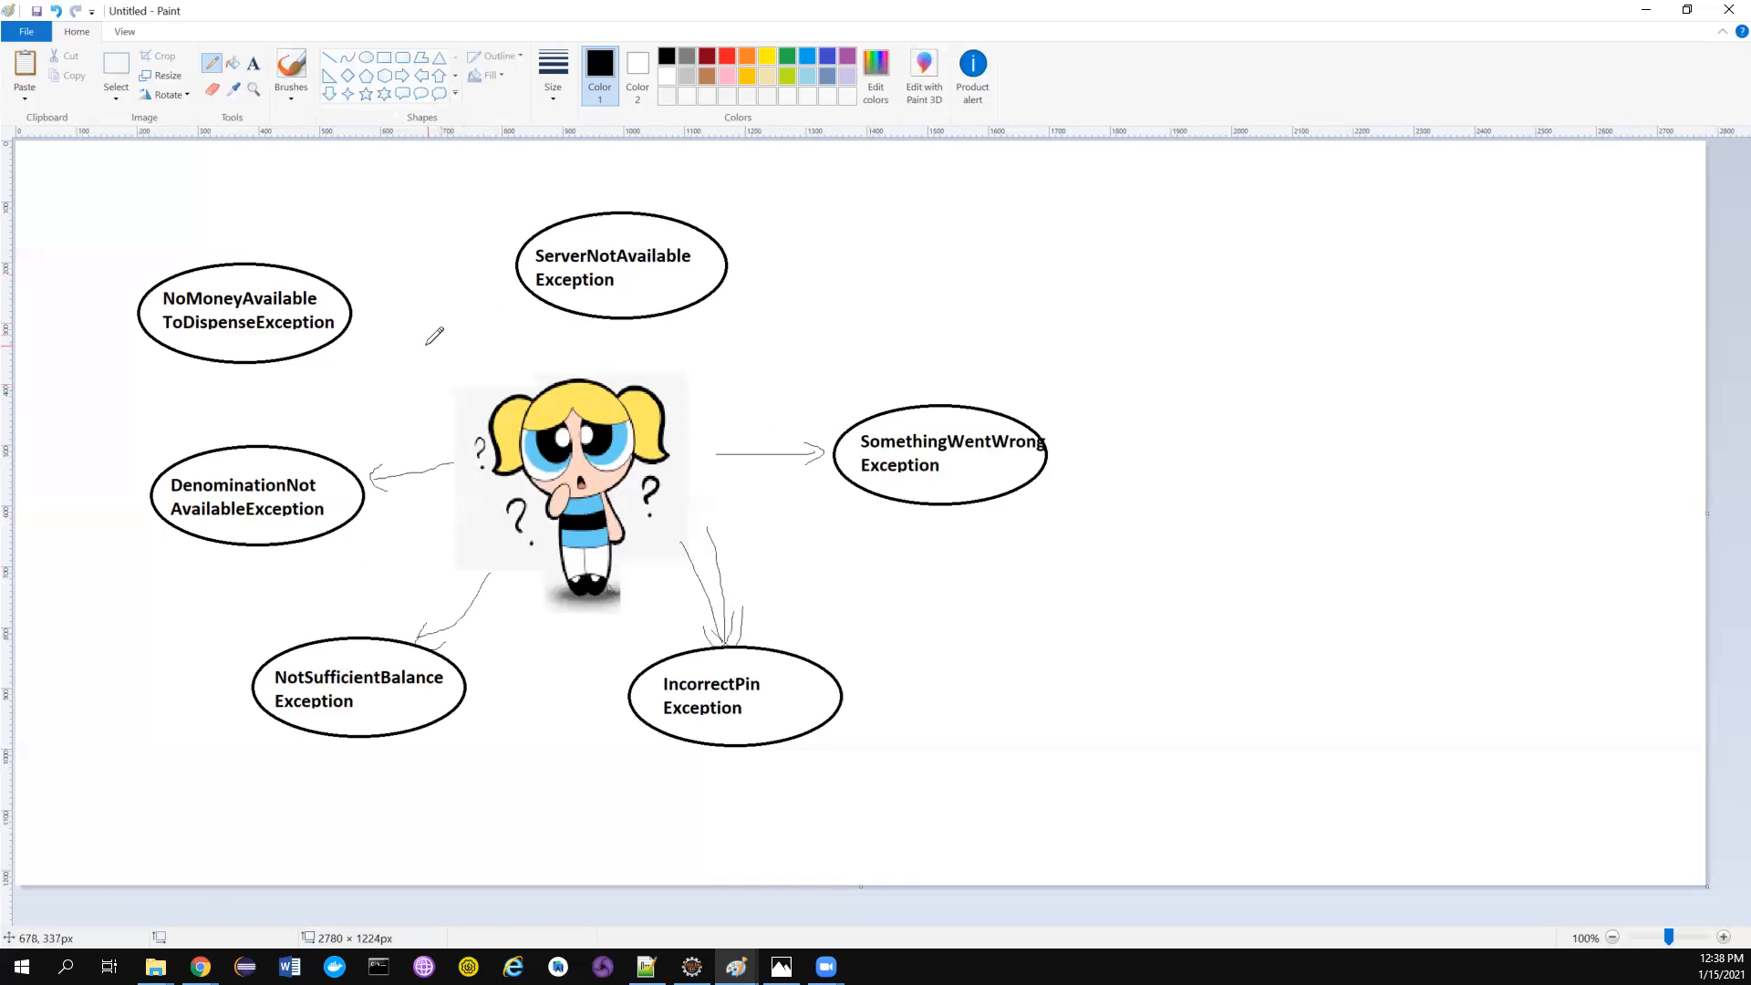
pyautogui.moveTo(434, 336)
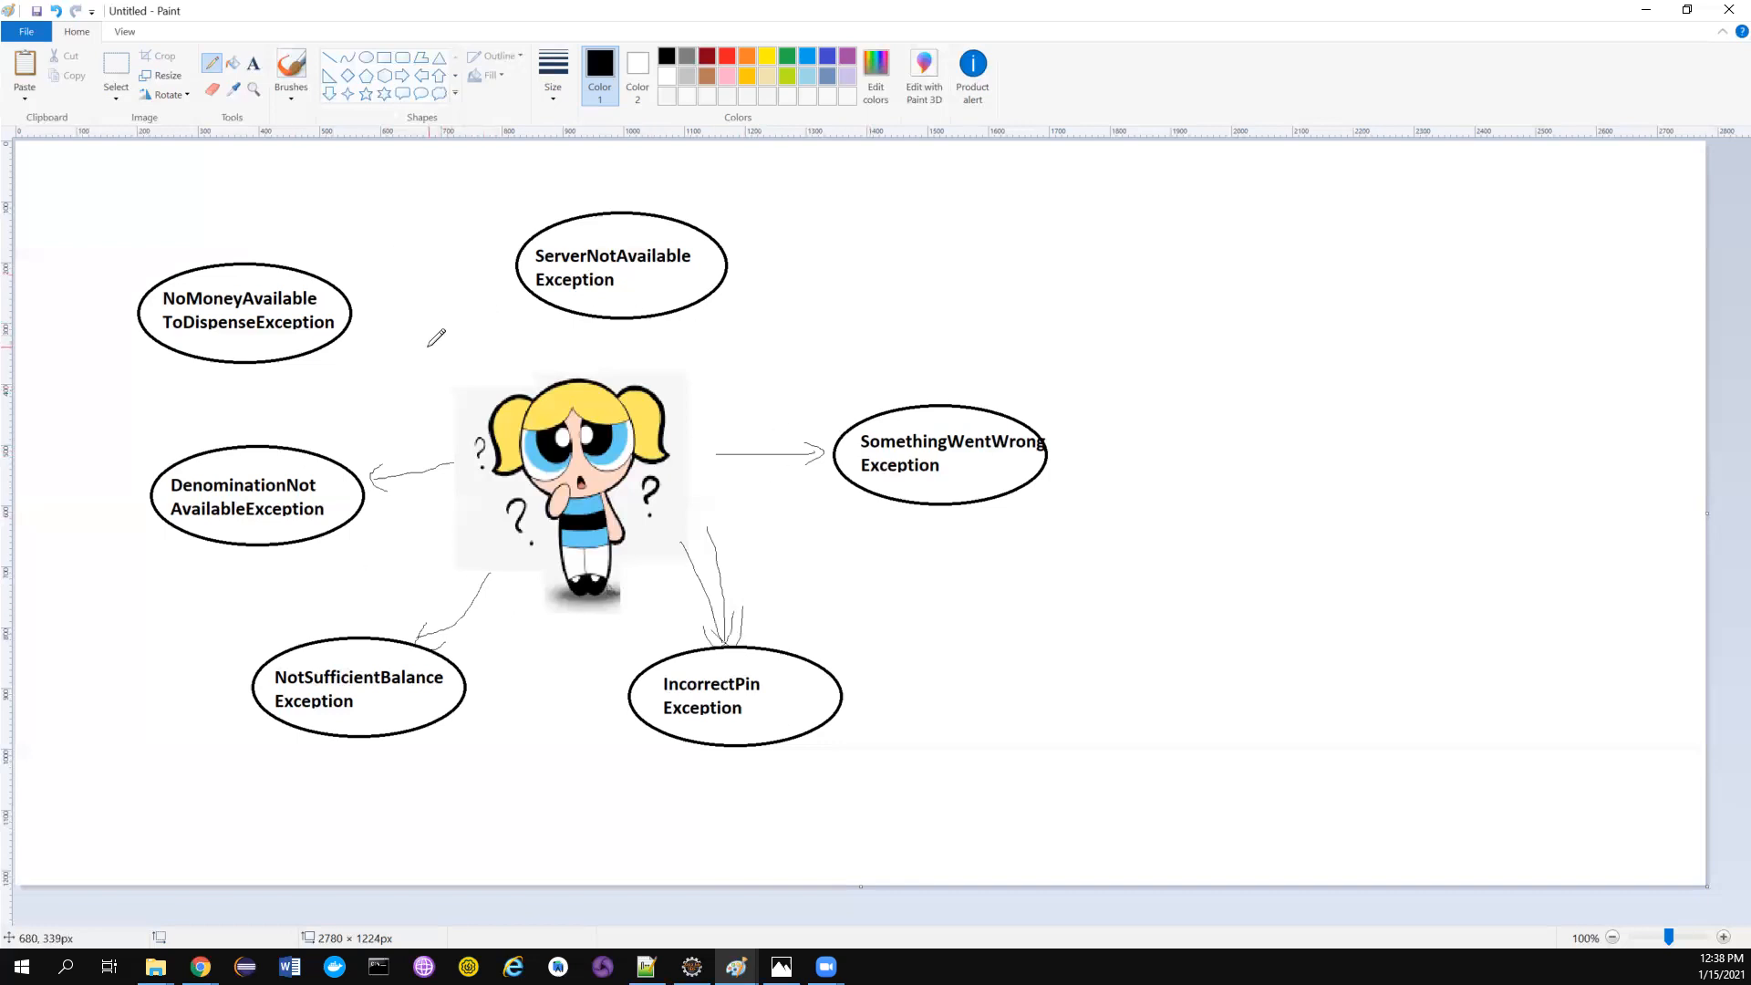